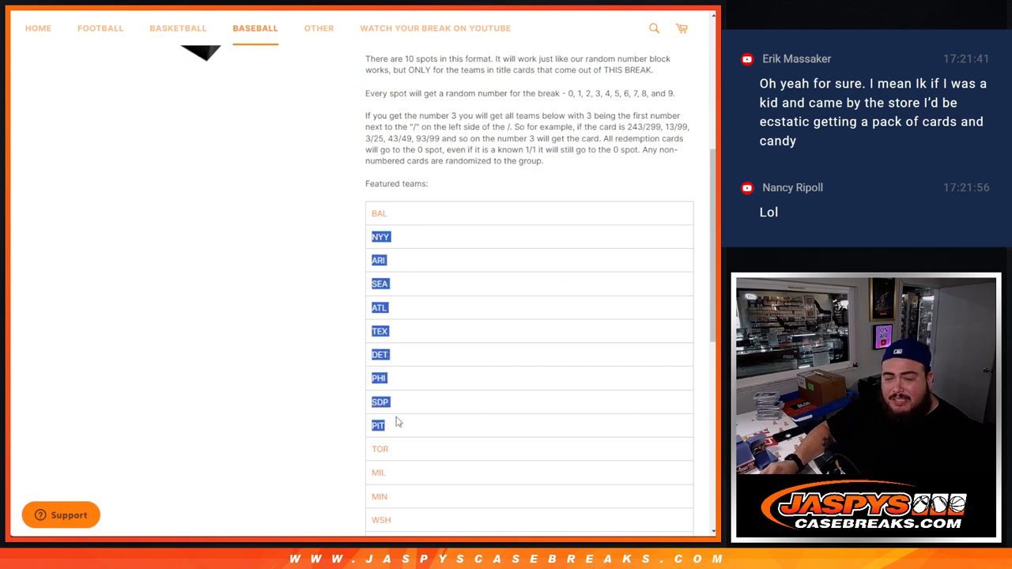
# Step: Highlight the note on each spot's random number, then bring up RANDOM.ORG's buyer-name List Randomizer
pyautogui.scroll(-3)
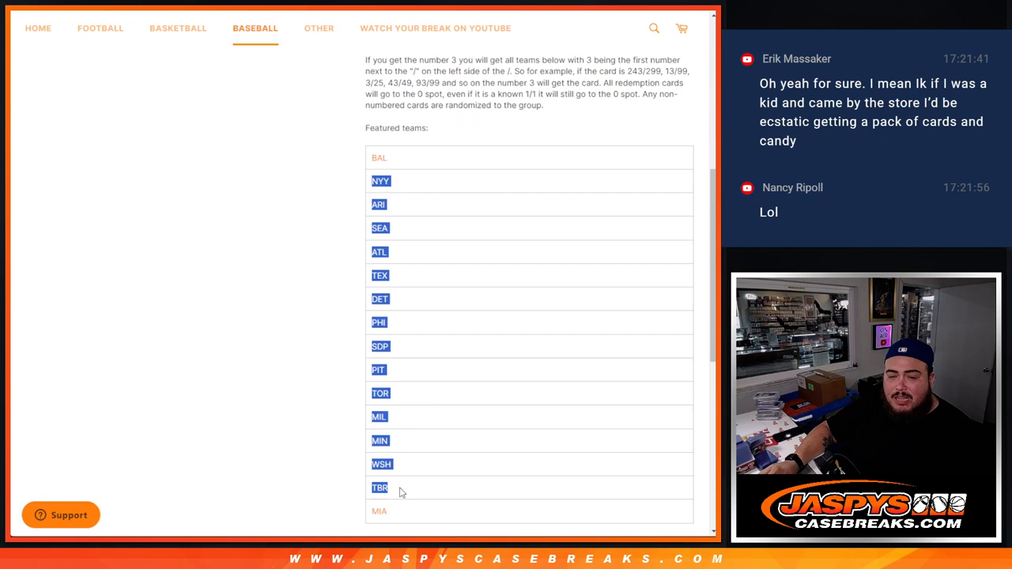
pyautogui.scroll(-3)
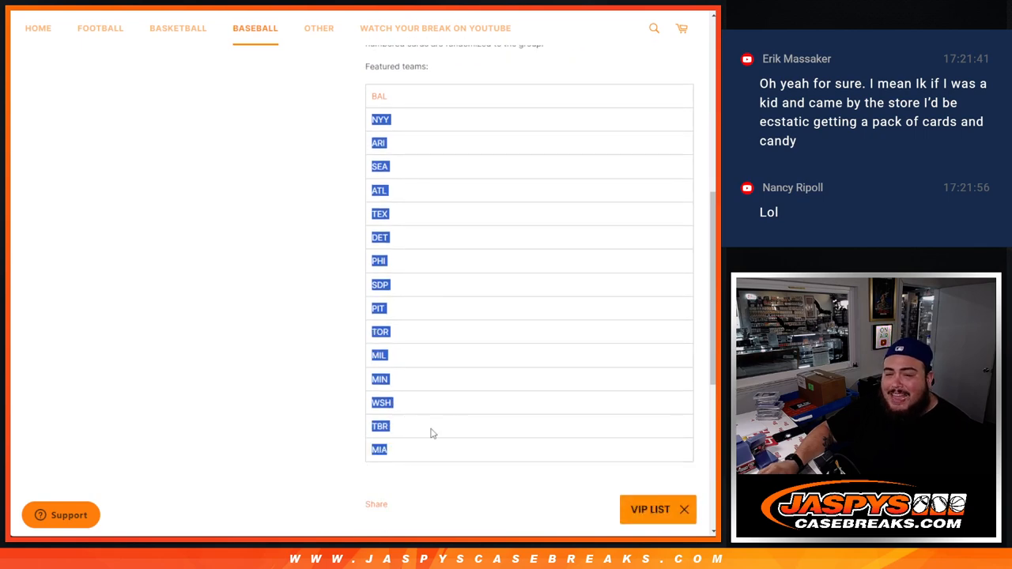
pyautogui.scroll(3)
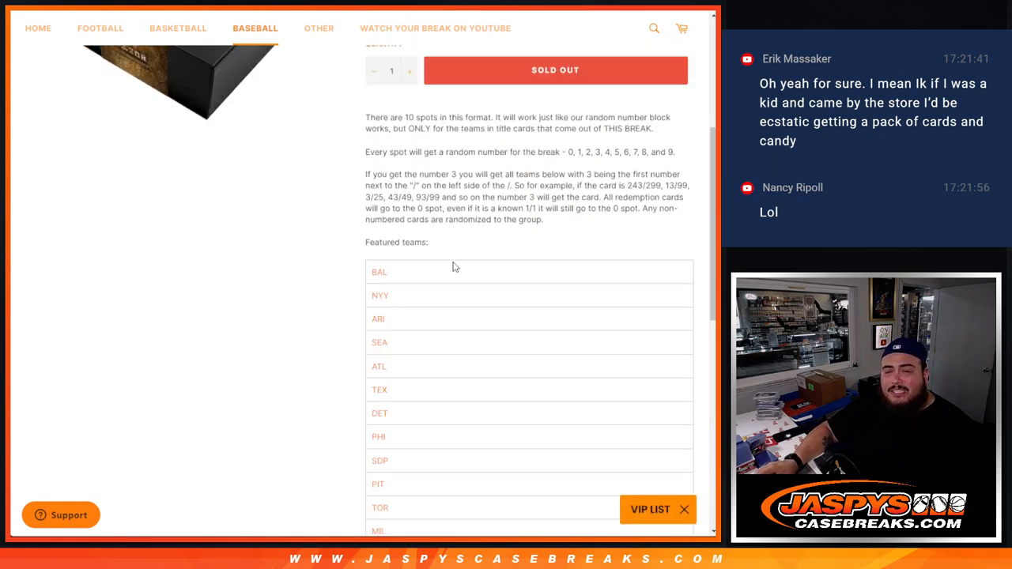
pyautogui.scroll(3)
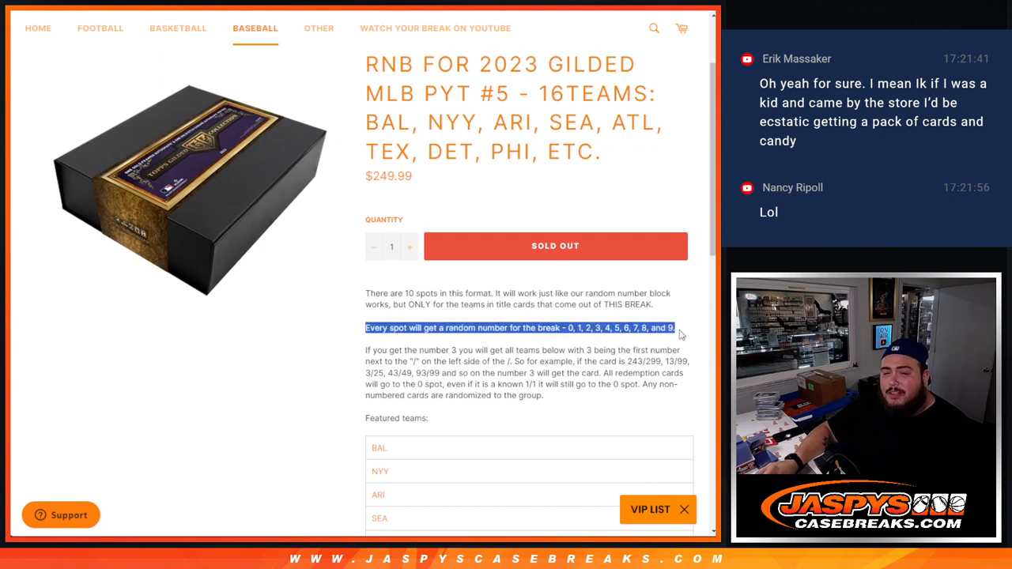
pyautogui.moveTo(678, 327); pyautogui.dragTo(544, 395)
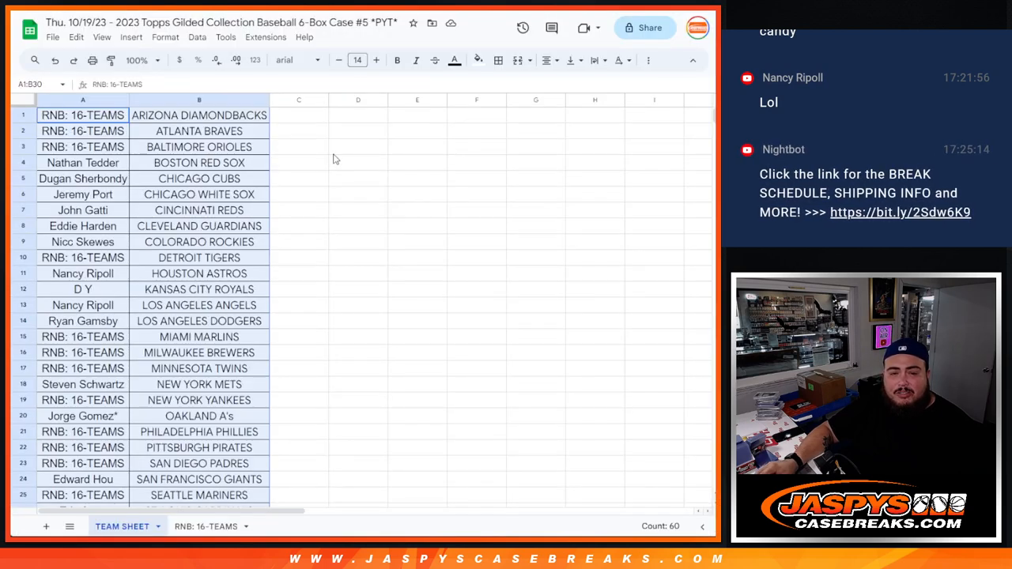
pyautogui.click(206, 525)
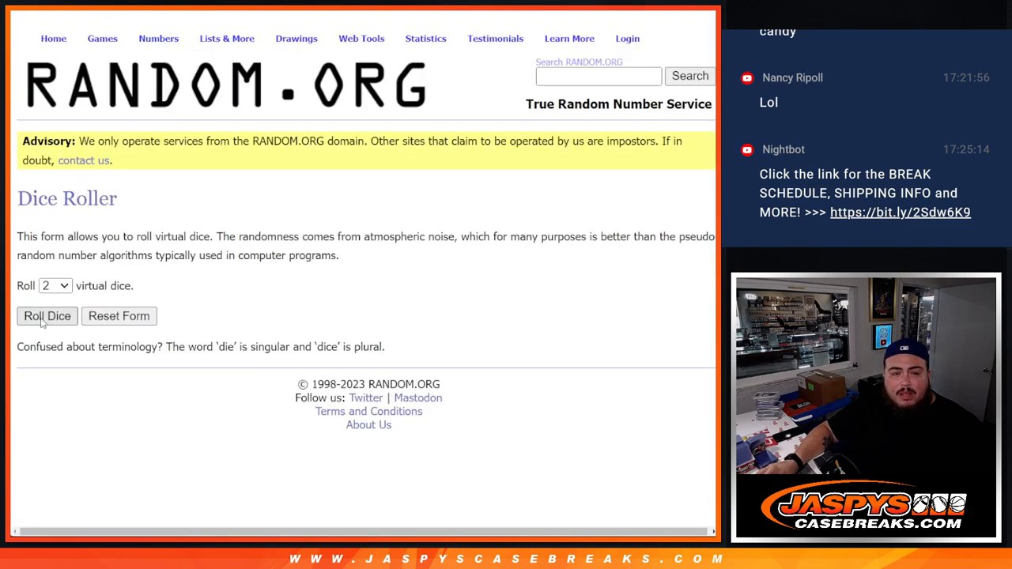
pyautogui.click(47, 315)
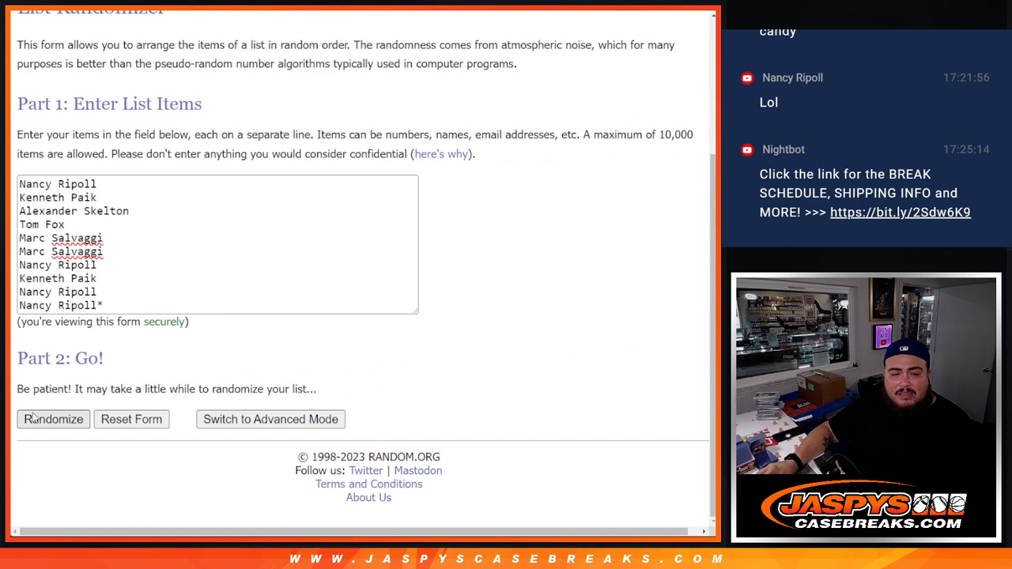
# Step: Randomize the ten buyer names on RANDOM.ORG and scroll up to view the shuffled order
pyautogui.click(53, 419)
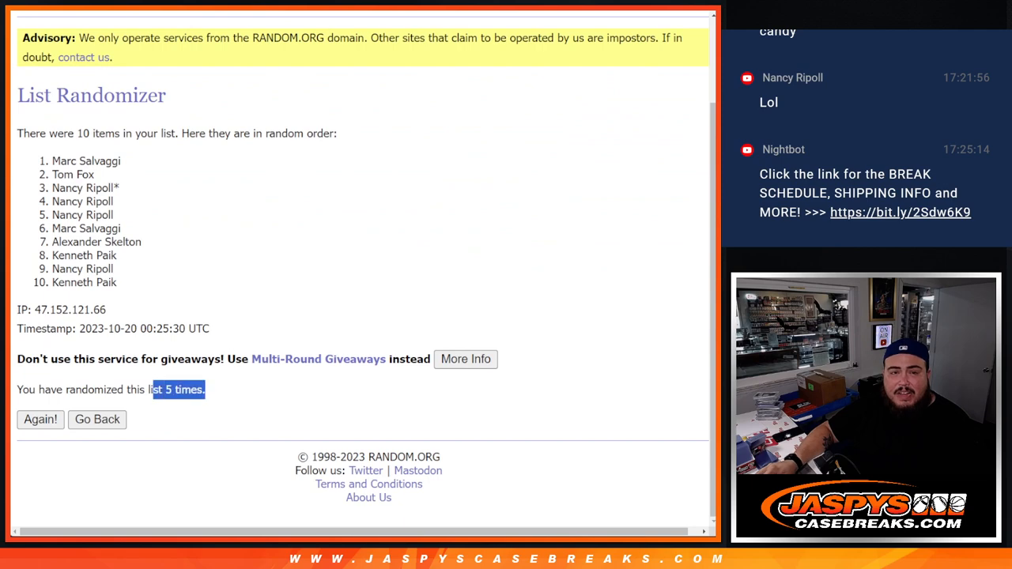
pyautogui.scroll(3)
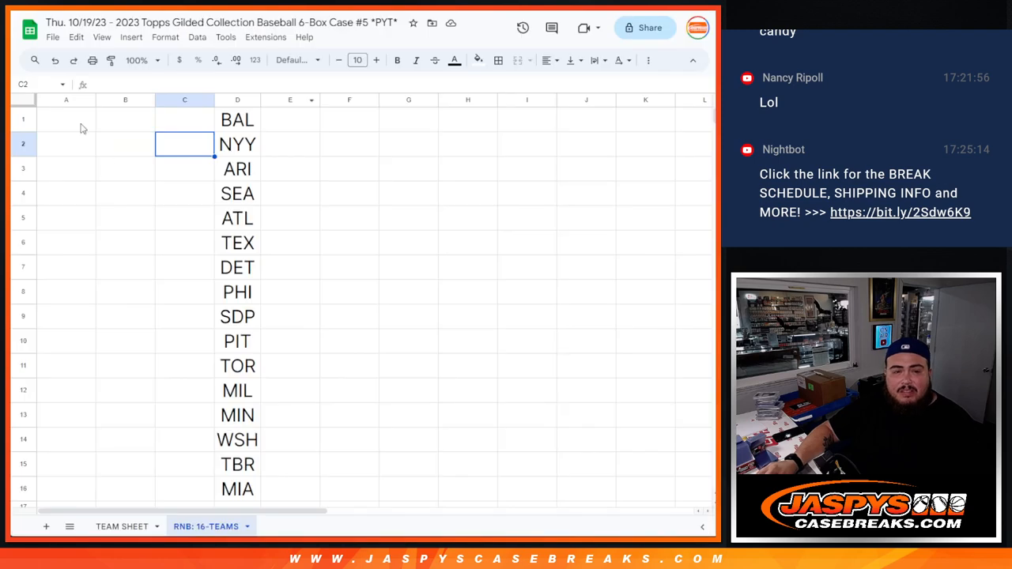
# Step: Return to the List Randomizer holding digits 0–9 and randomize them
pyautogui.click(65, 125)
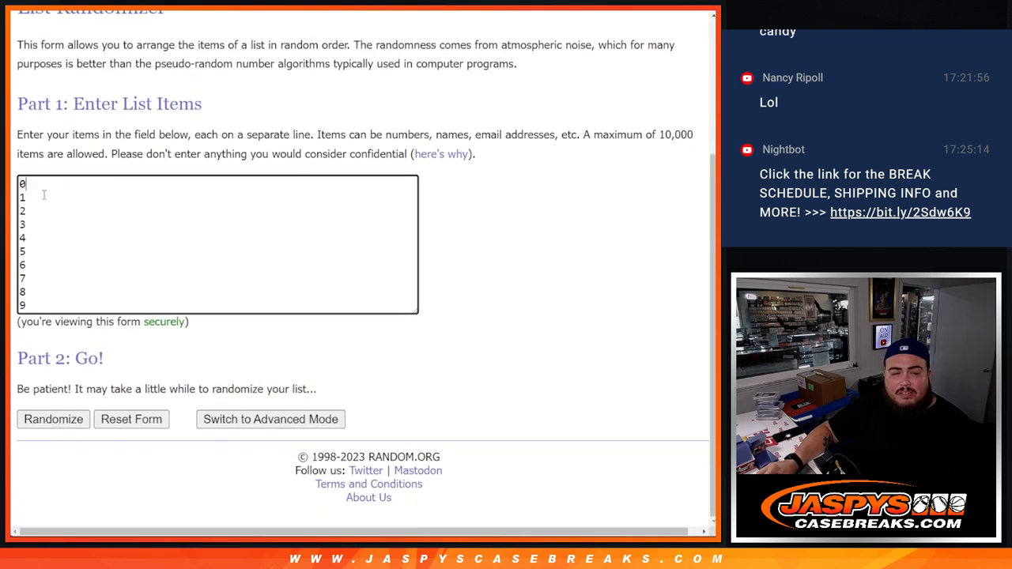
pyautogui.click(53, 419)
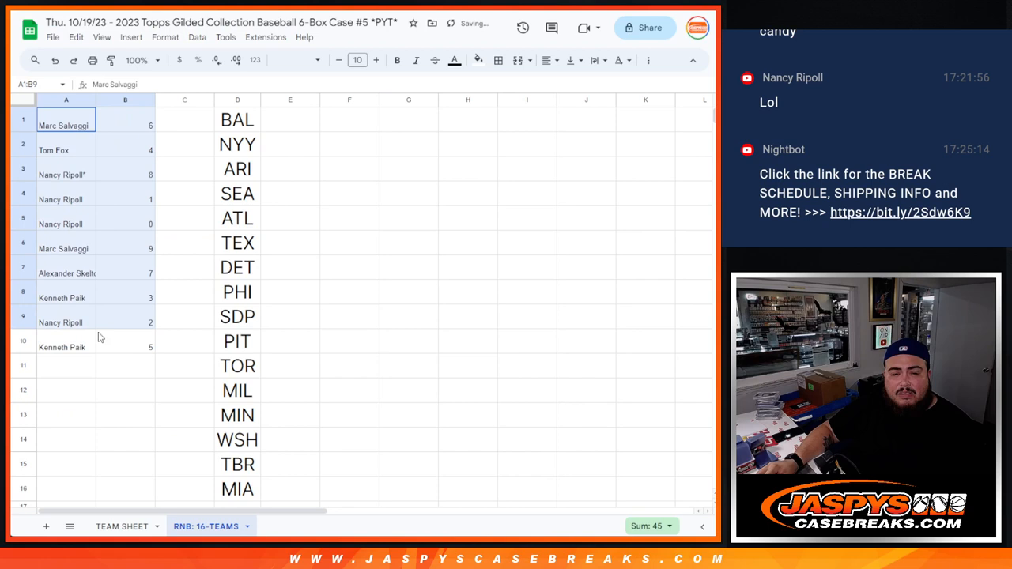
# Step: Set the ten name–digit pairs to font size 24 and cut the team abbreviations from column D
pyautogui.click(357, 60)
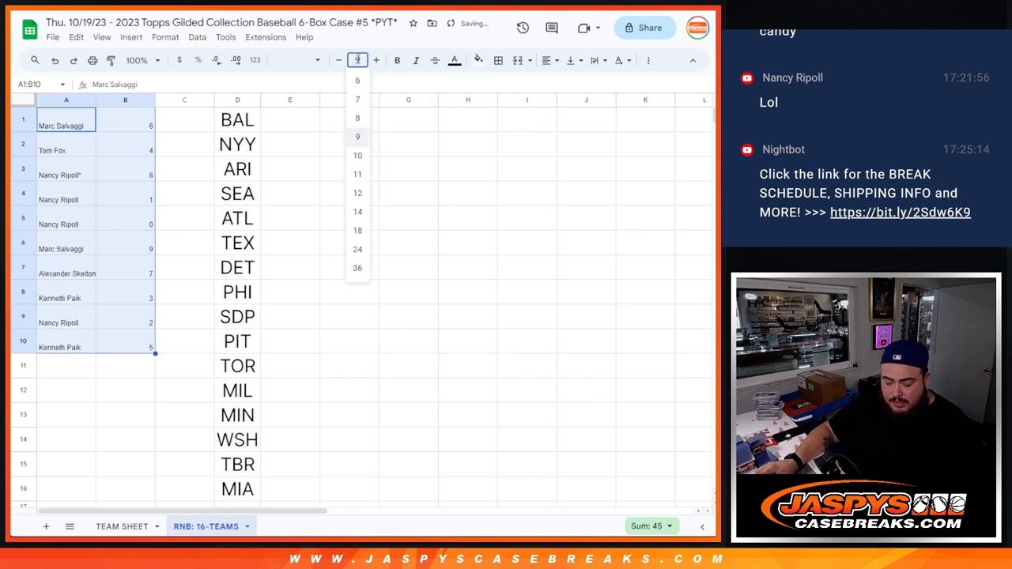
pyautogui.click(357, 249)
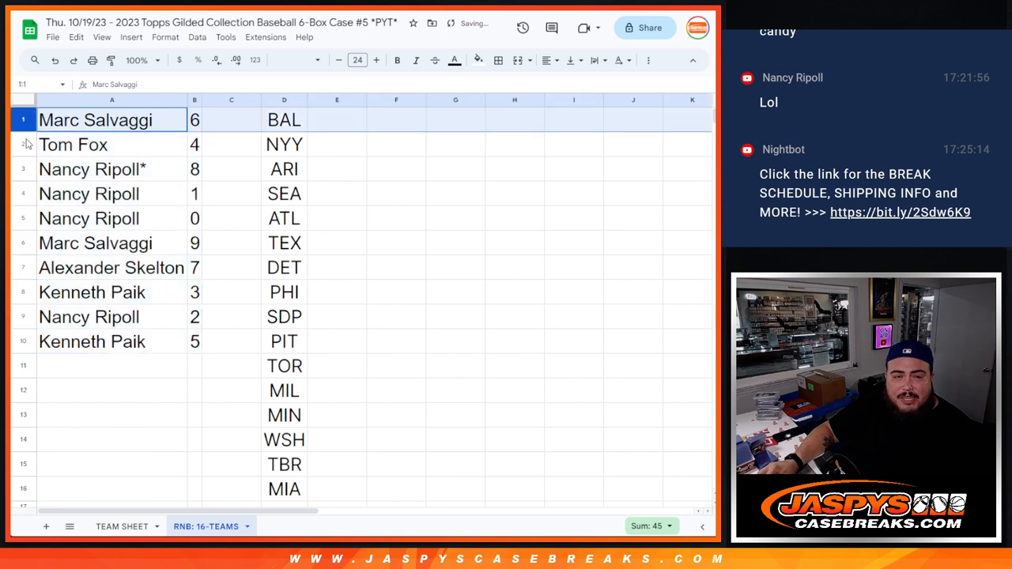
pyautogui.click(88, 194)
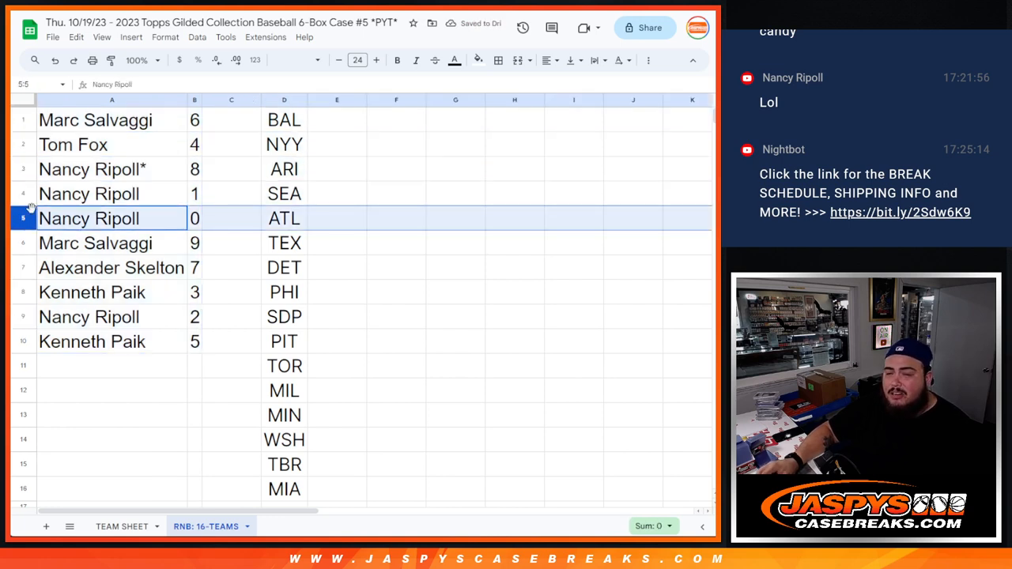
pyautogui.click(92, 291)
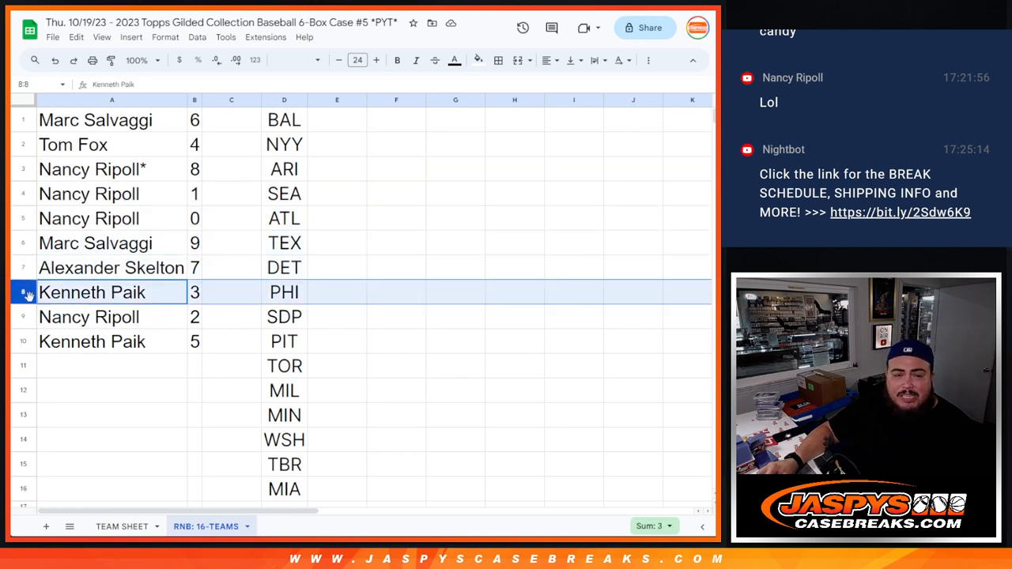
pyautogui.click(92, 340)
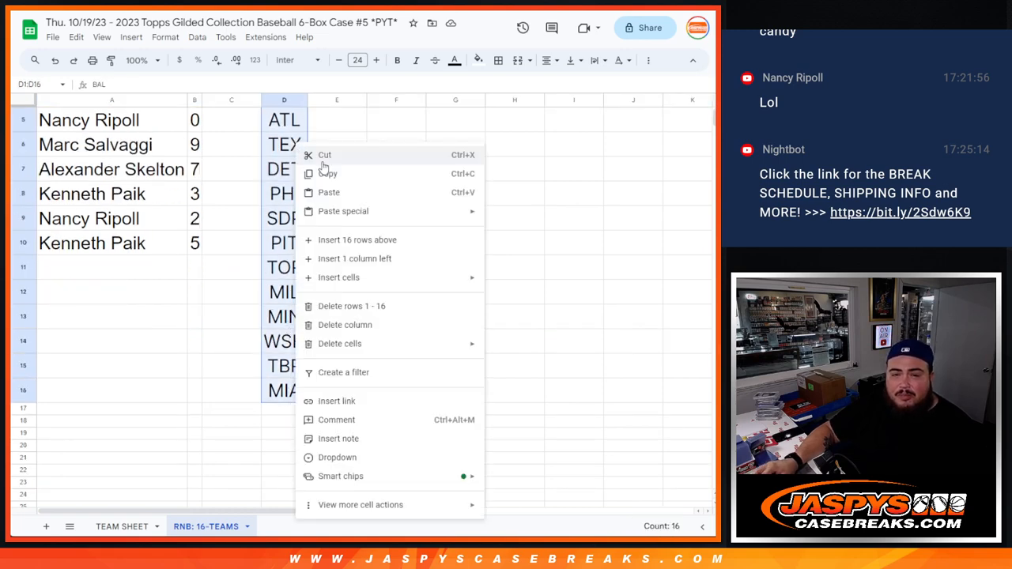
pyautogui.click(344, 324)
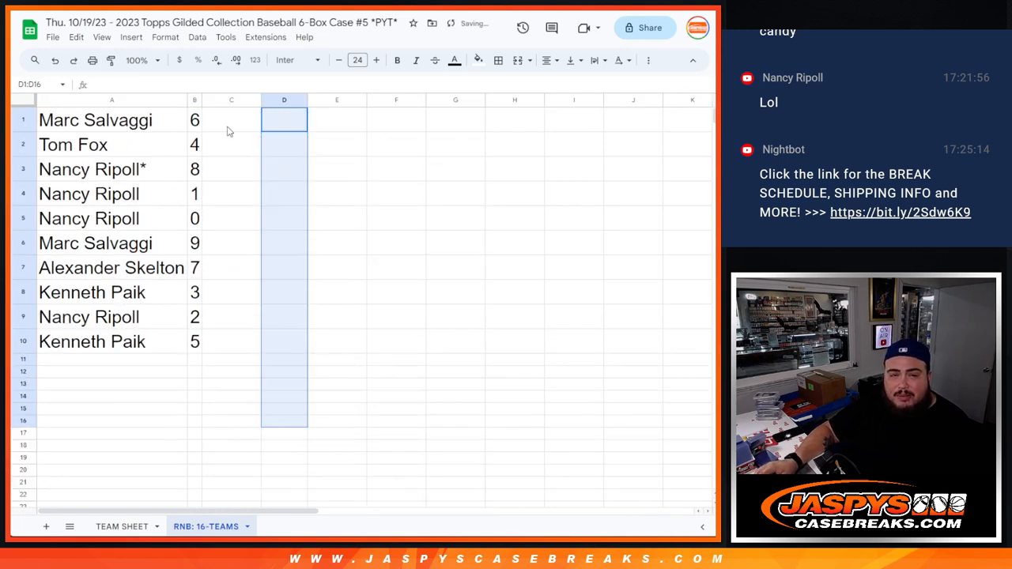